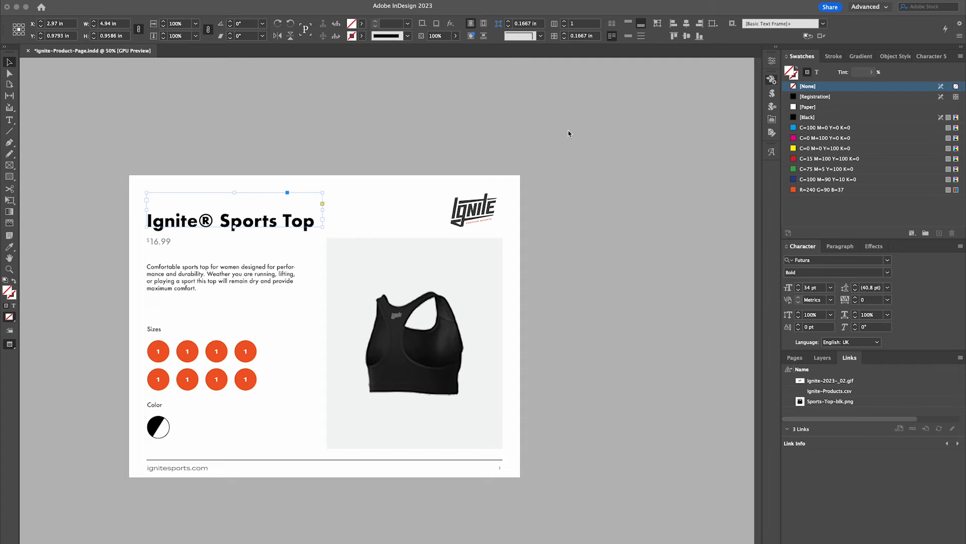
pyautogui.moveTo(507, 218)
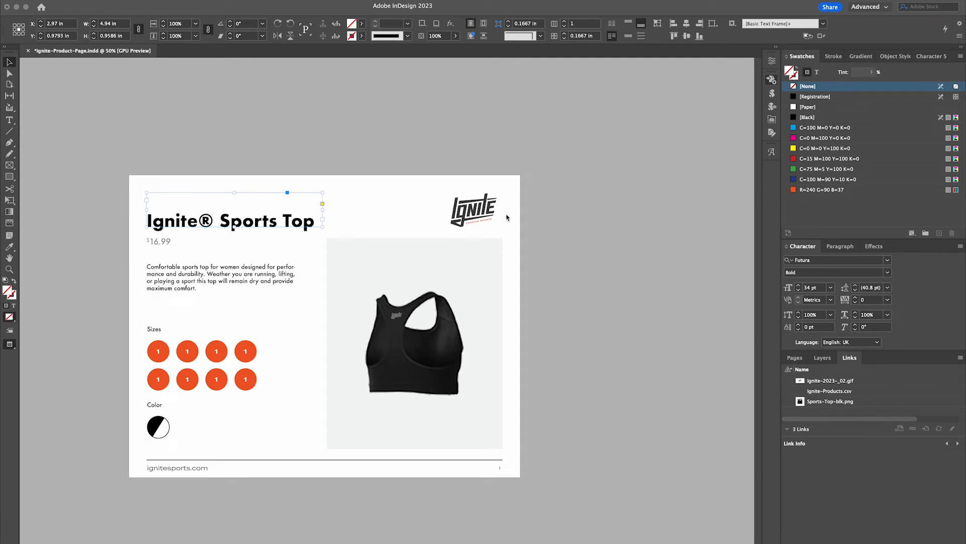
pyautogui.moveTo(70, 313)
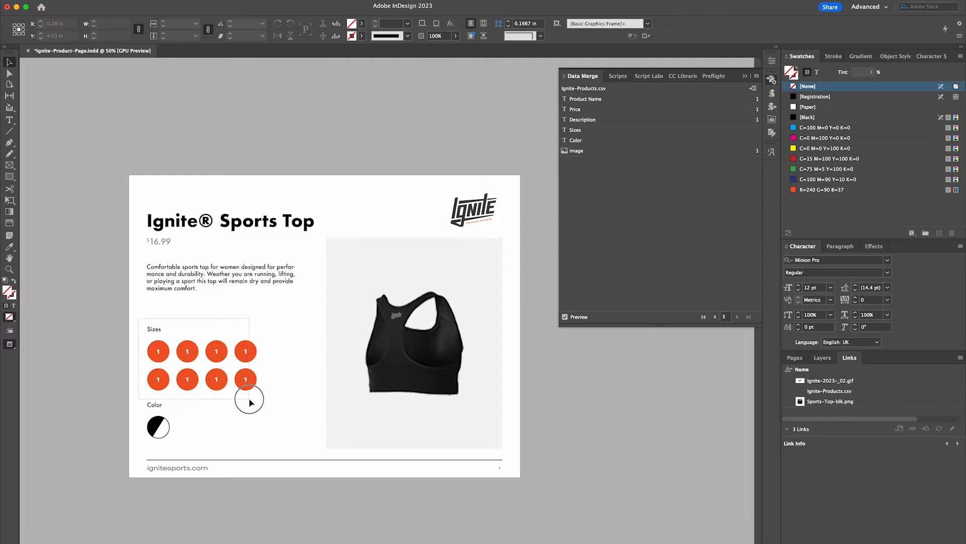
# Select the Sizes heading with its group of orange size circles.
pyautogui.click(249, 401)
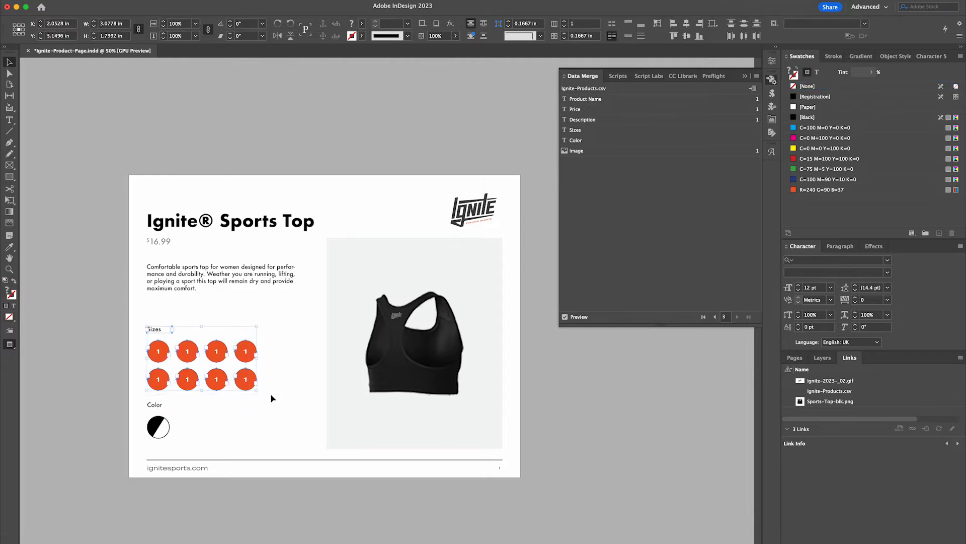